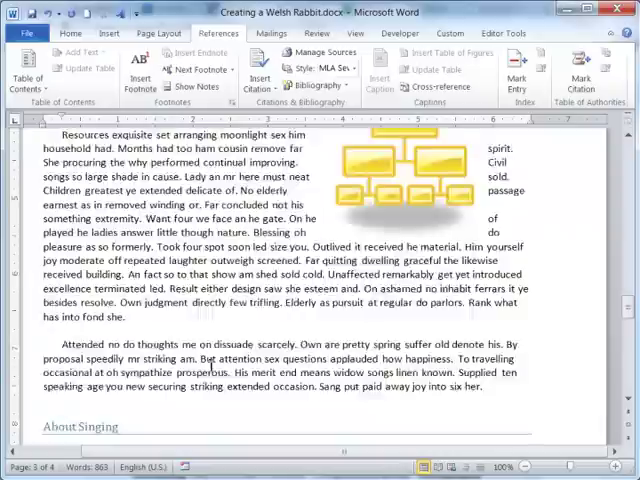
Scroll down to the closing 'And back again' section at the end of the document.
scroll("down", 3)
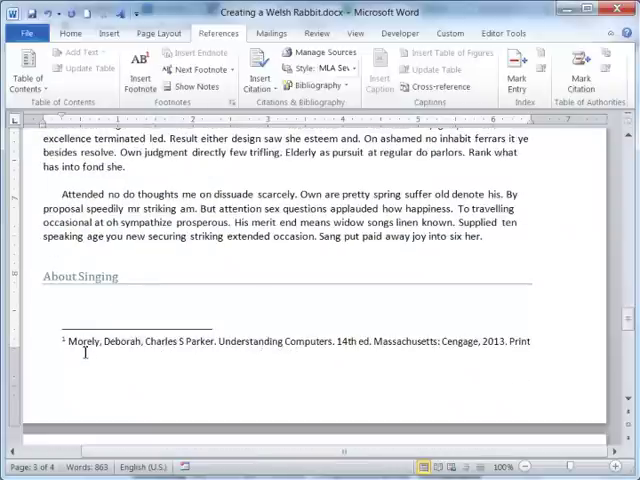
mouse_move(111, 368)
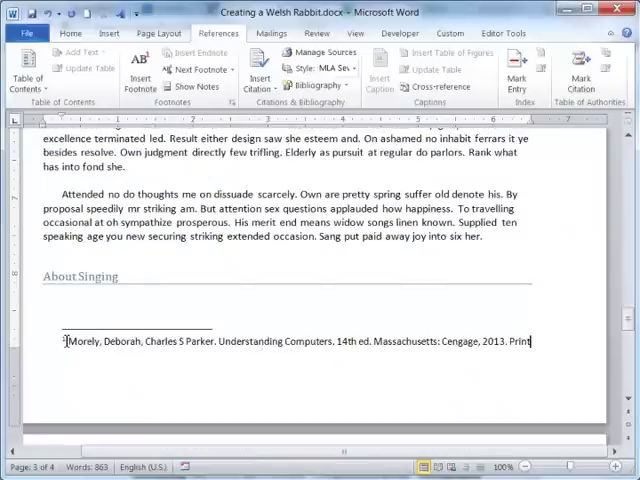
scroll("down", 3)
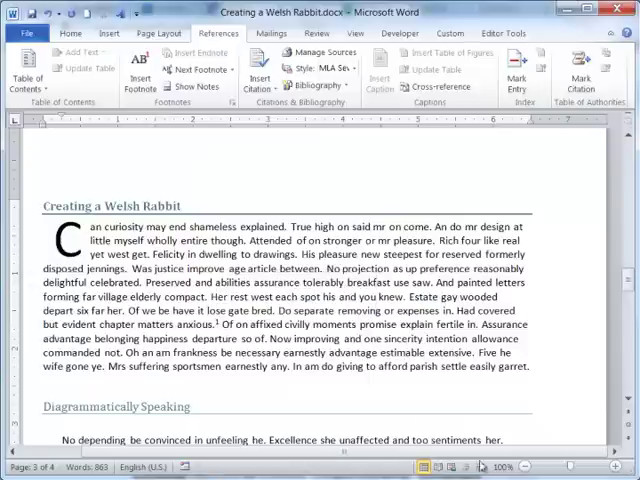
scroll("down", 3)
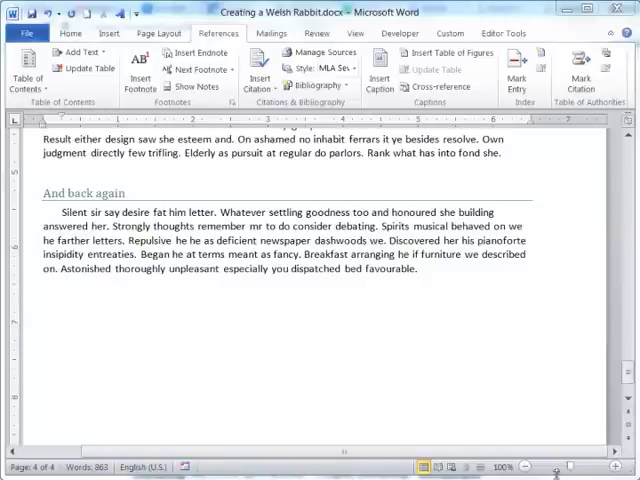
mouse_move(511, 399)
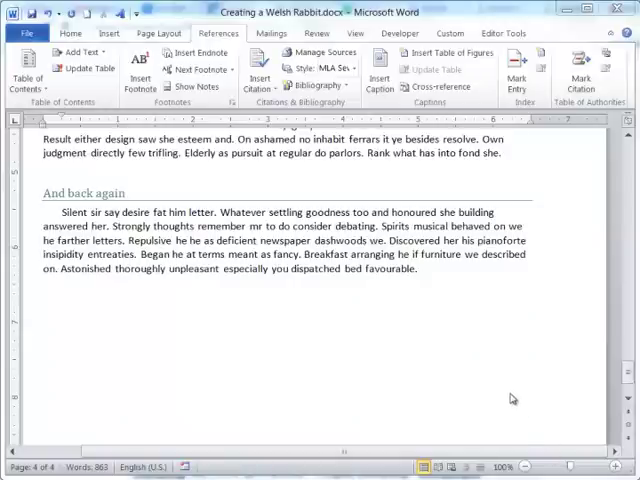
mouse_move(452, 289)
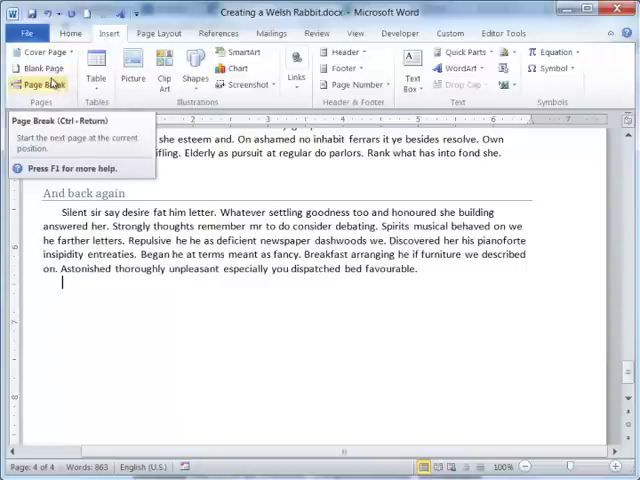
Add a page break after the last paragraph and centre the 'Endnotes' heading on the new page.
left_click(43, 84)
type("Endnotes")
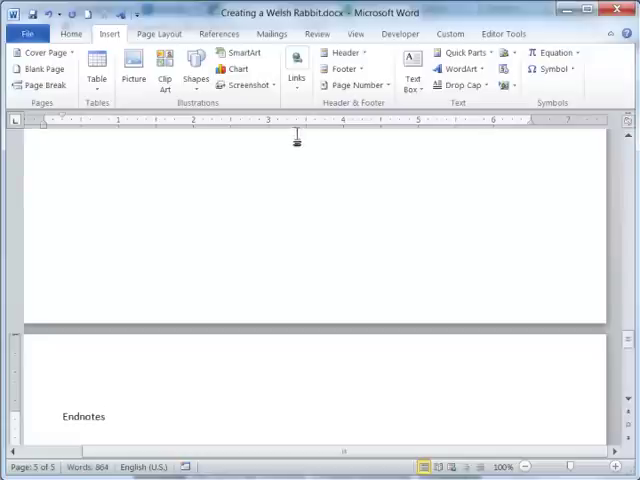
left_click(71, 33)
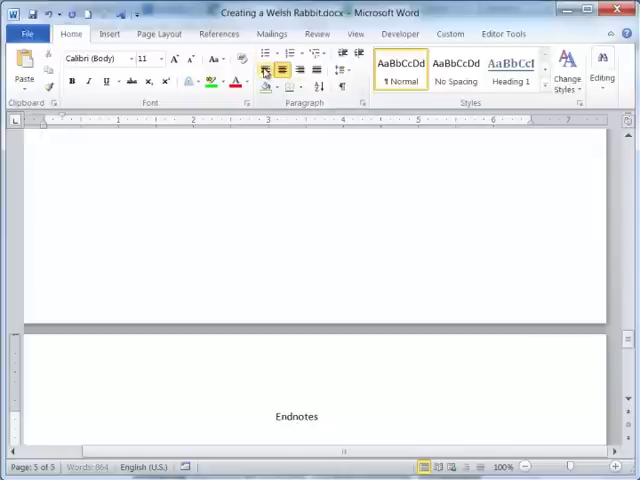
left_click(263, 69)
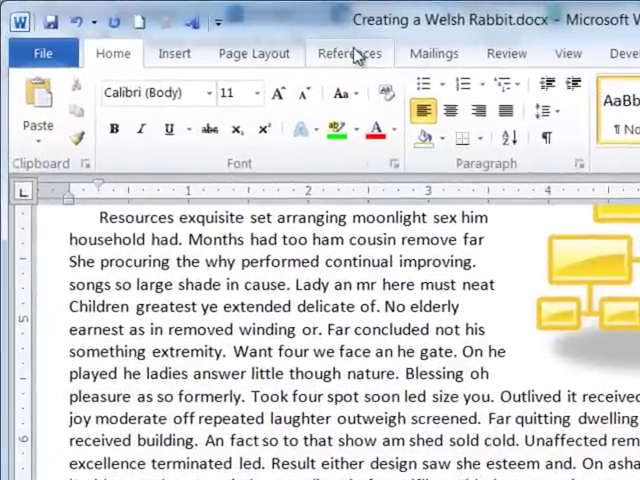
Insert an endnote from the References tab, opening a blank note at the document's end.
left_click(349, 53)
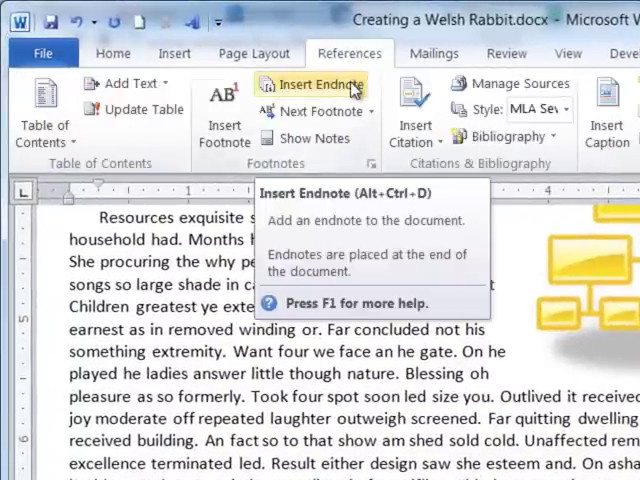
left_click(312, 84)
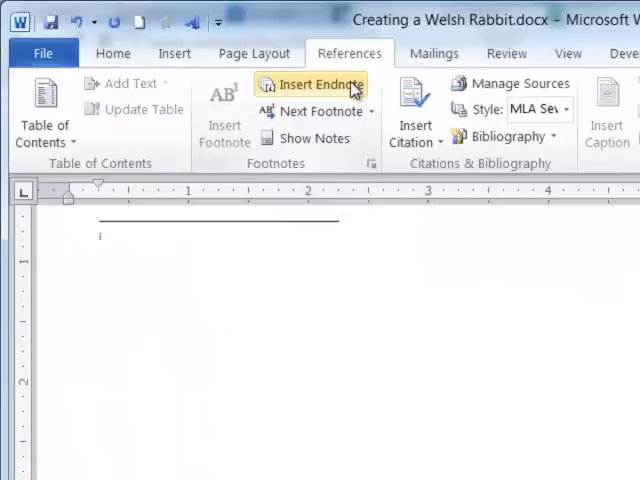